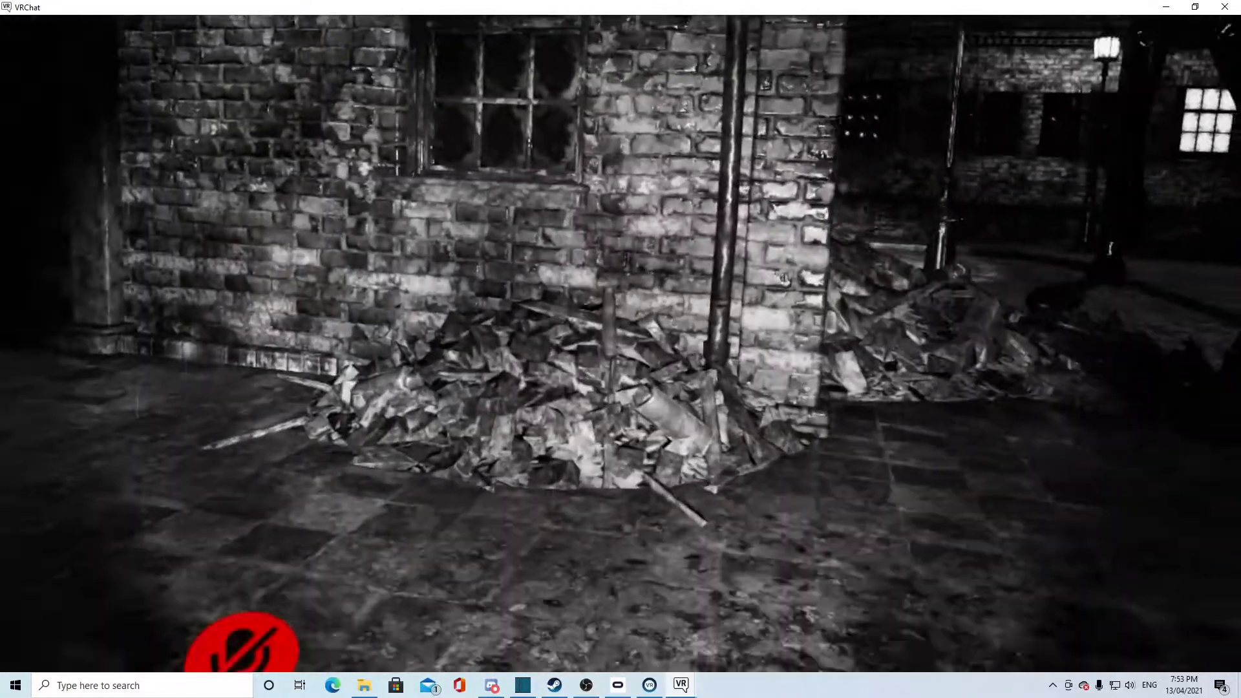
mouse_move(621, 349)
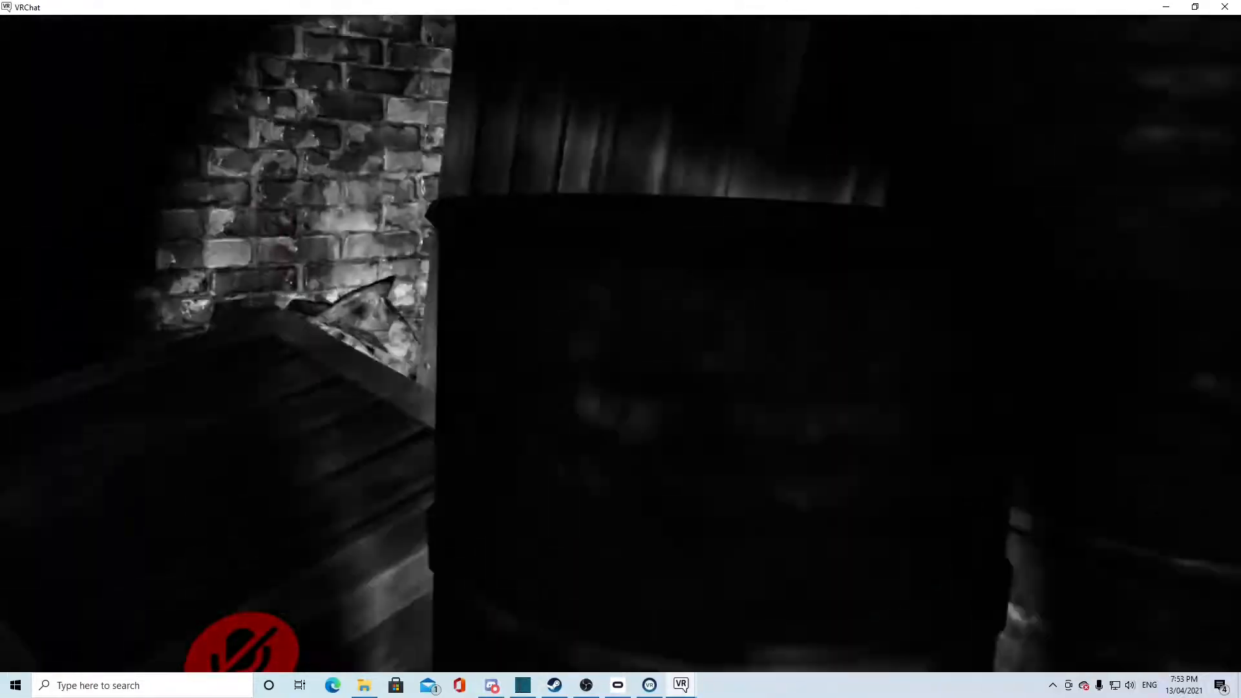